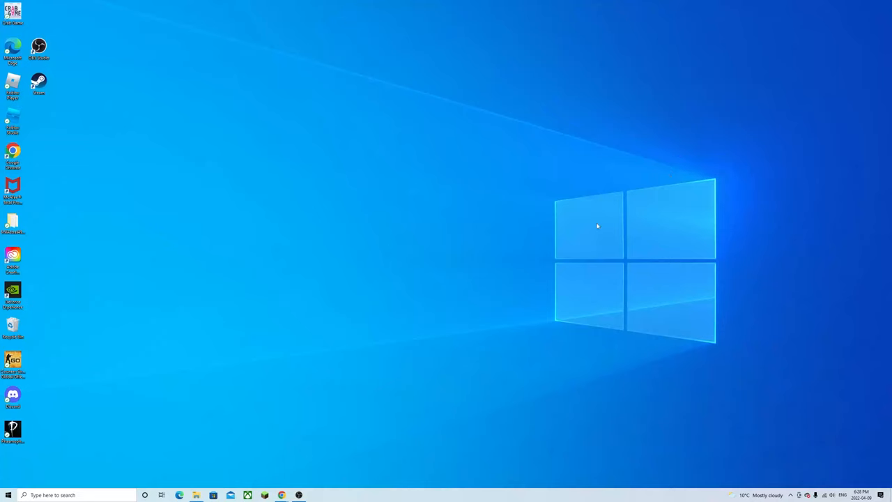
mouse_move(588, 237)
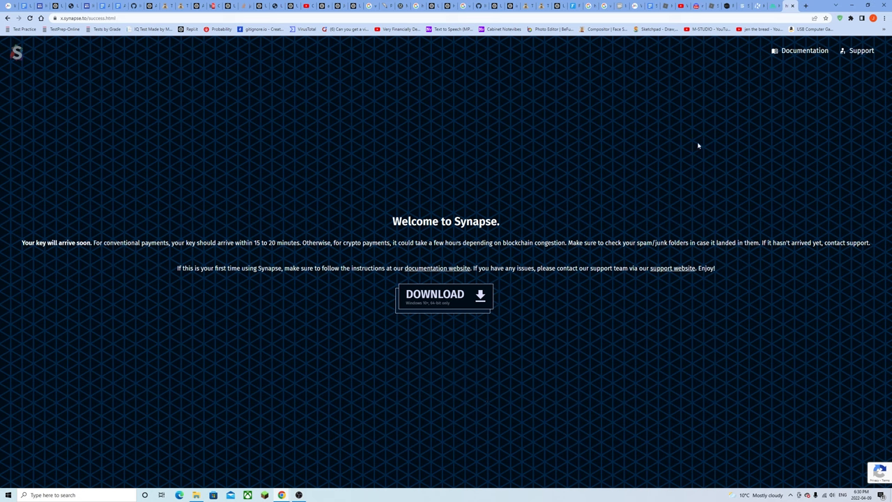
mouse_move(694, 154)
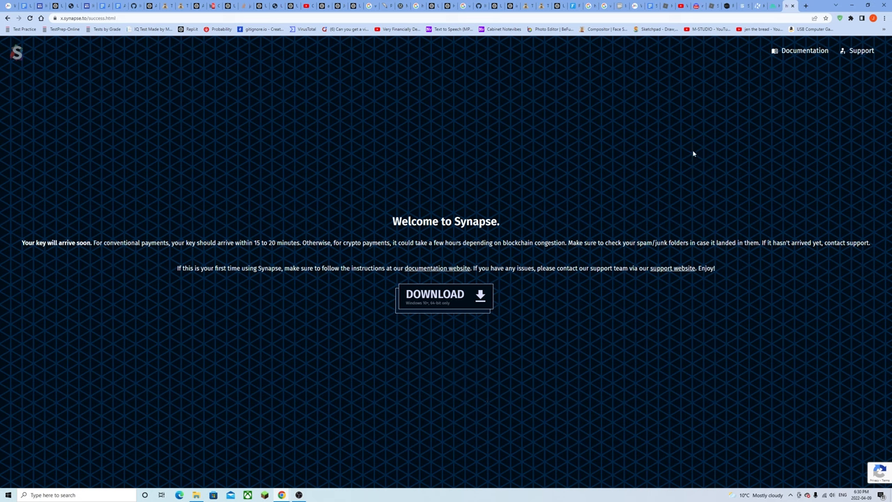
mouse_move(691, 163)
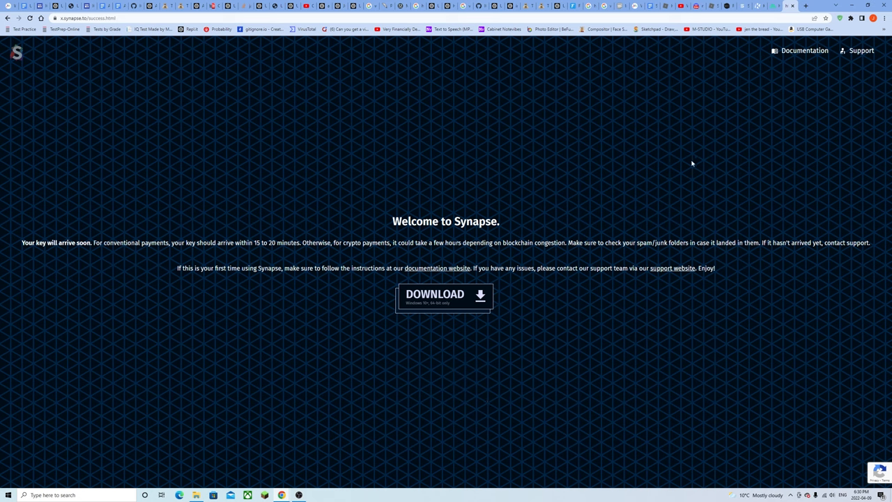
mouse_move(679, 170)
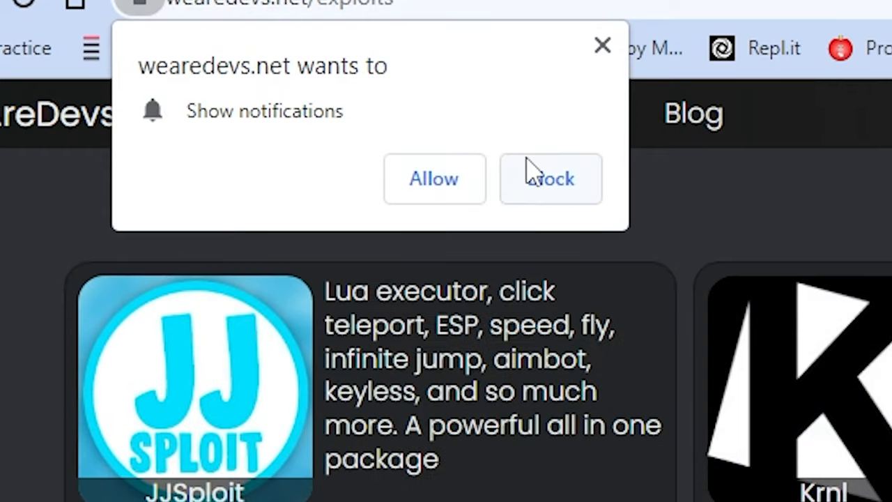
Block wearedevs.net from showing notifications, leaving the Synapse welcome page visible
left_click(550, 178)
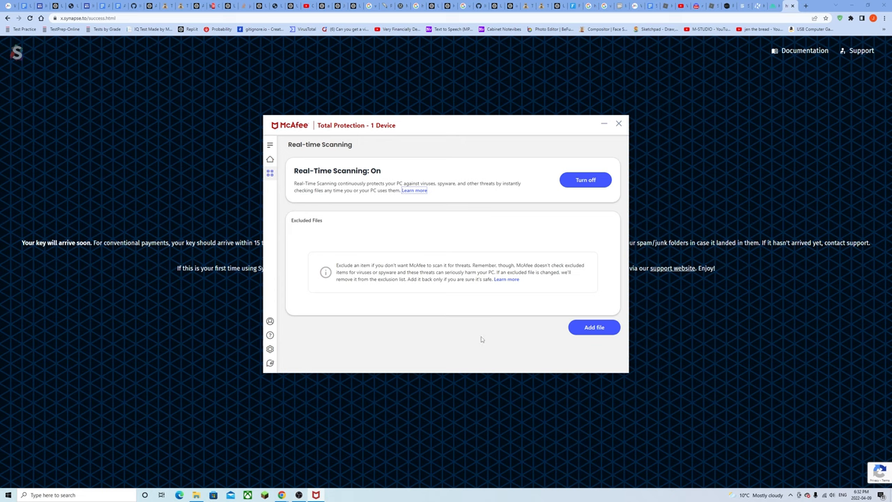
mouse_move(585, 180)
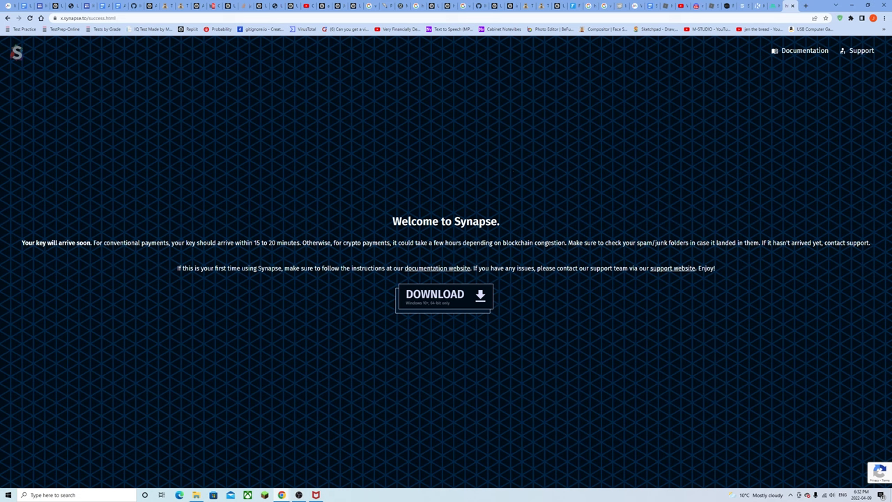
Download the Synapse launcher archive and enter its inner folder holding the README
left_click(443, 296)
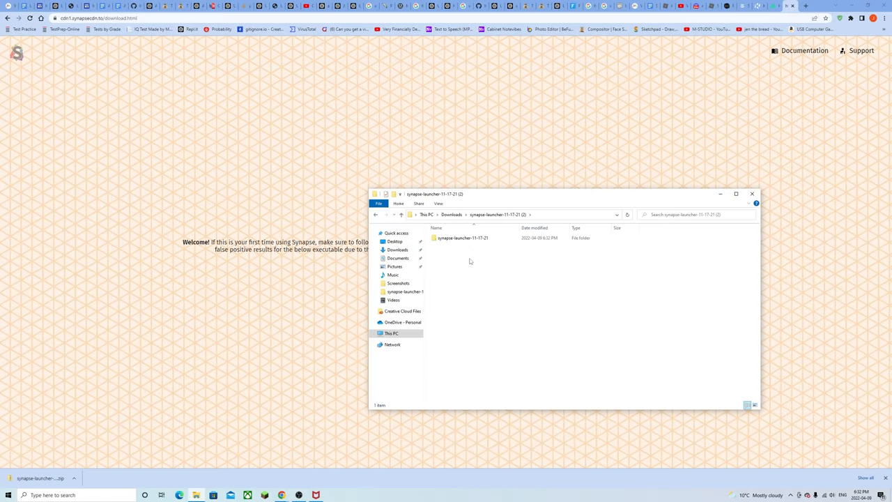
double_click(463, 237)
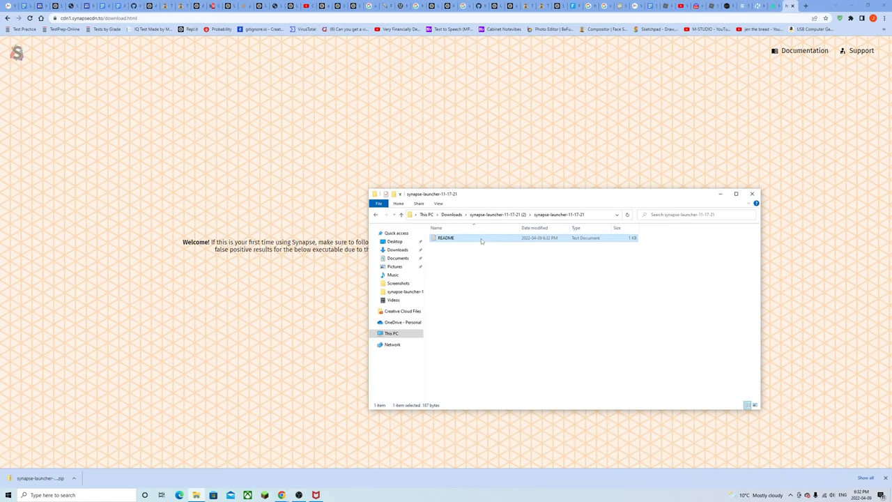
Add the word 'Balls' after the README's welcome line in Notepad
double_click(446, 237)
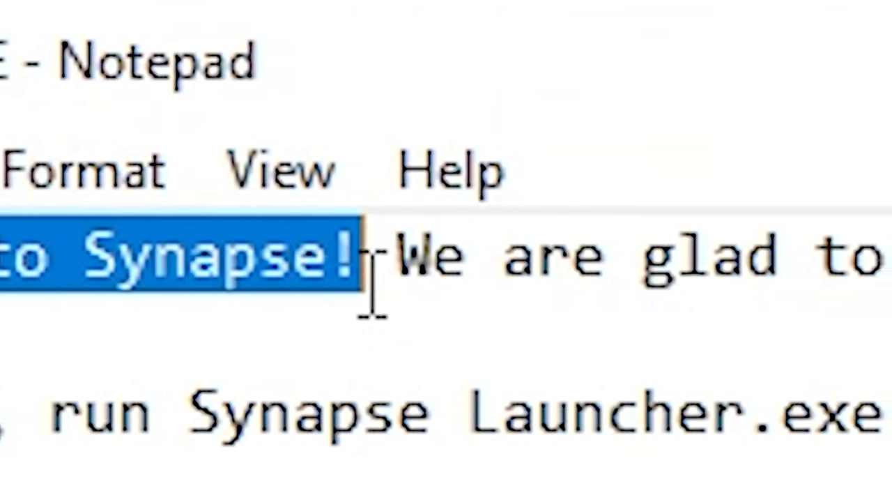
type("Balls lol")
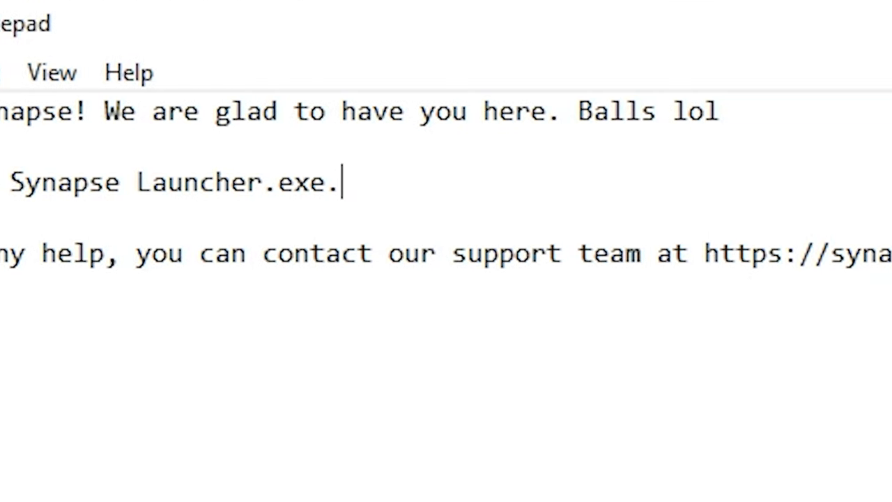
scroll("down", 3)
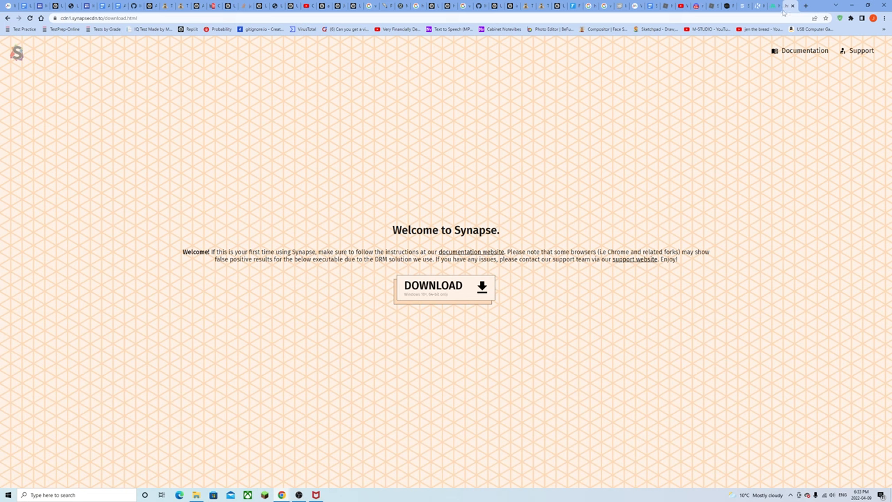
Download the Krnl bootstrapper from krnl.ca and keep it despite Chrome's harmful-file warning
left_click(781, 6)
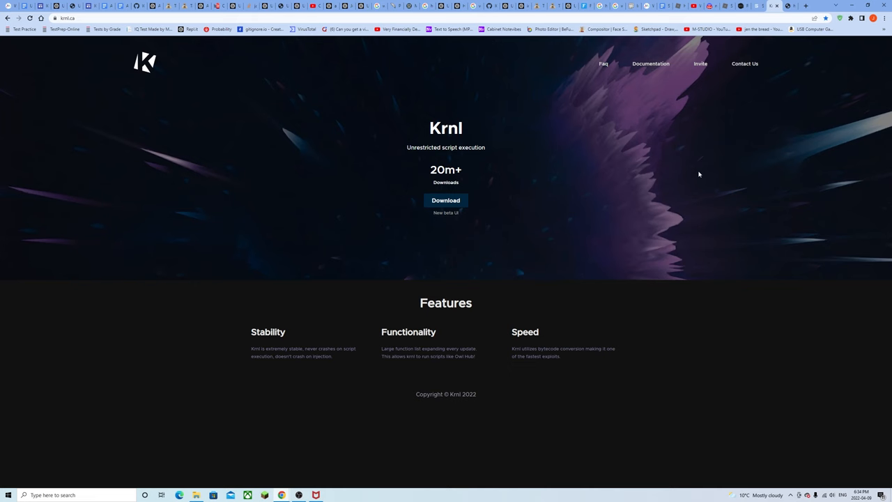
mouse_move(702, 171)
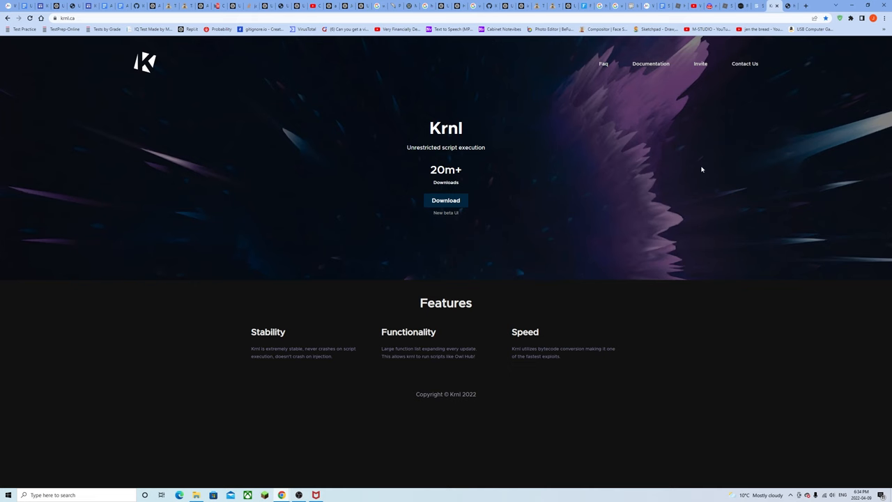
mouse_move(699, 159)
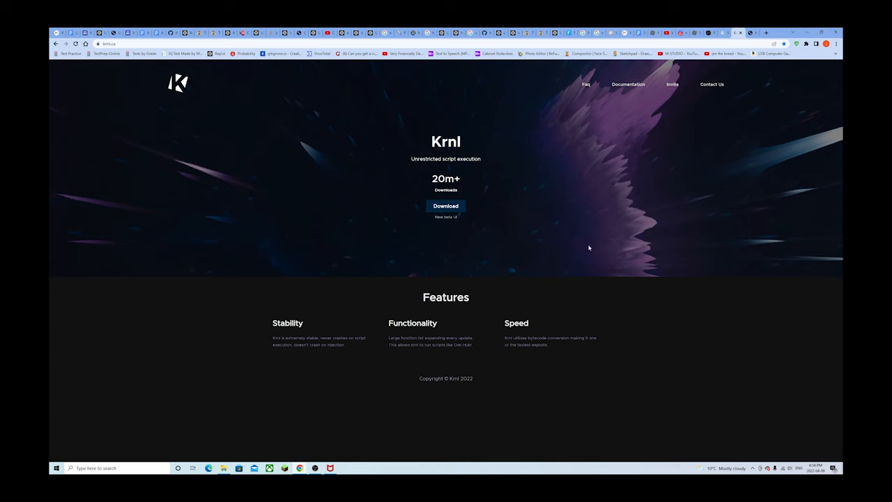
left_click(446, 206)
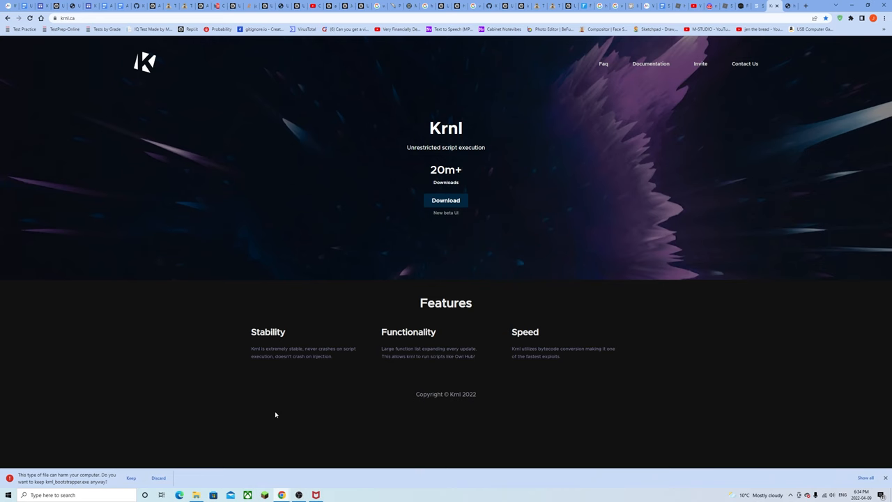
mouse_move(254, 427)
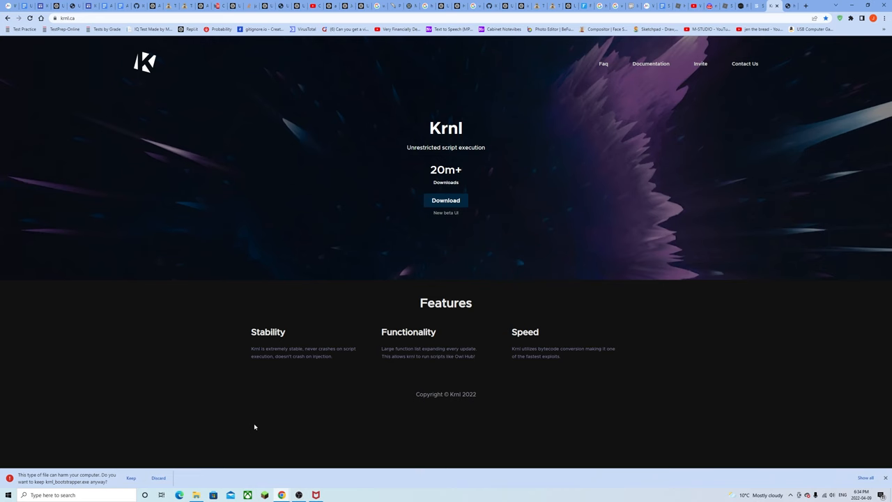
mouse_move(252, 430)
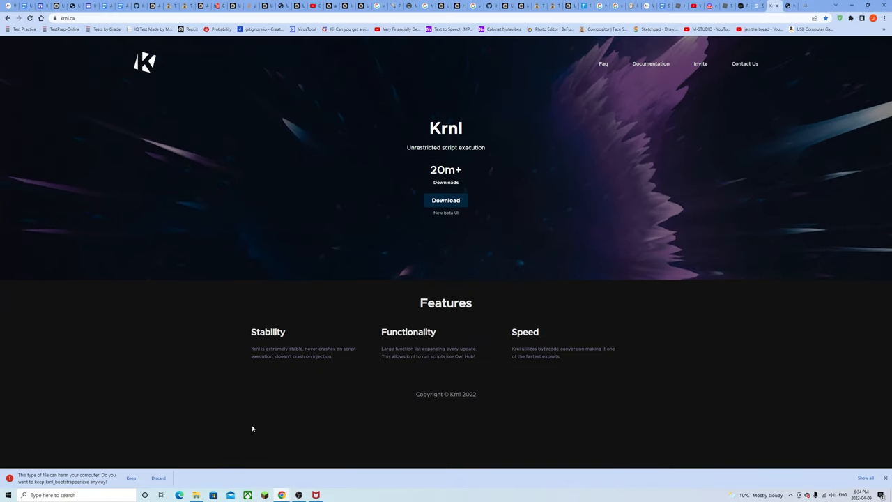
left_click(131, 477)
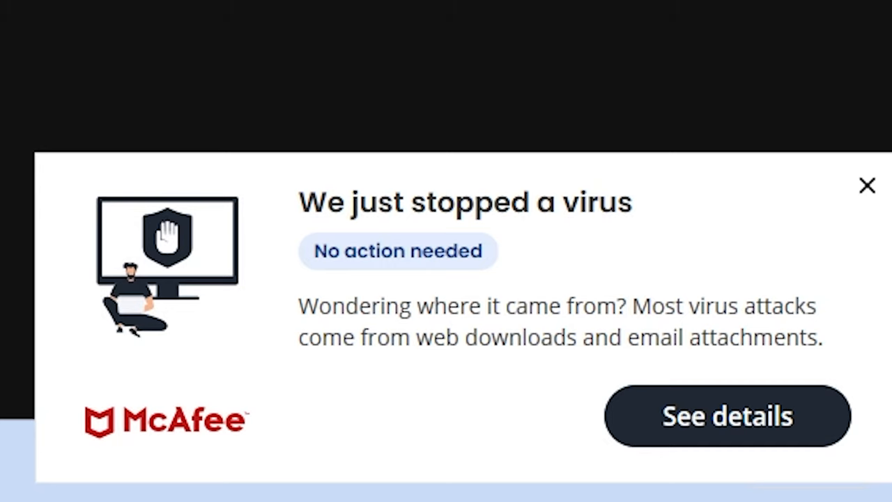
left_click(728, 415)
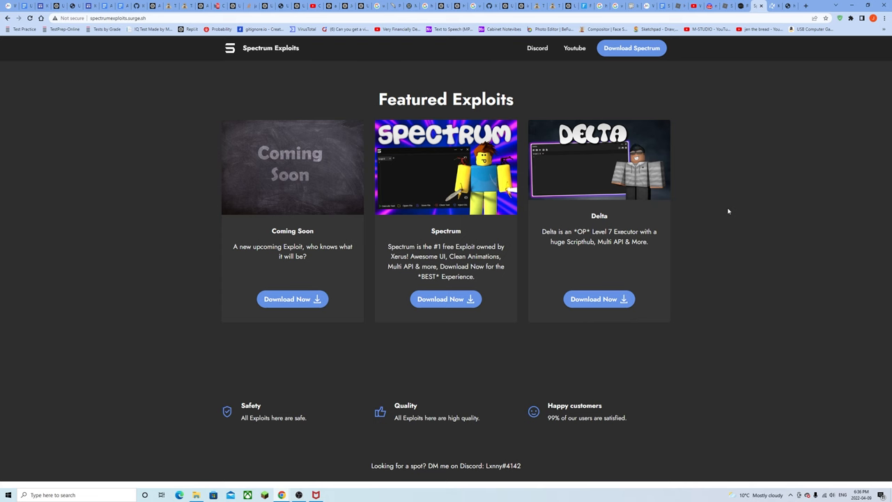
mouse_move(190, 258)
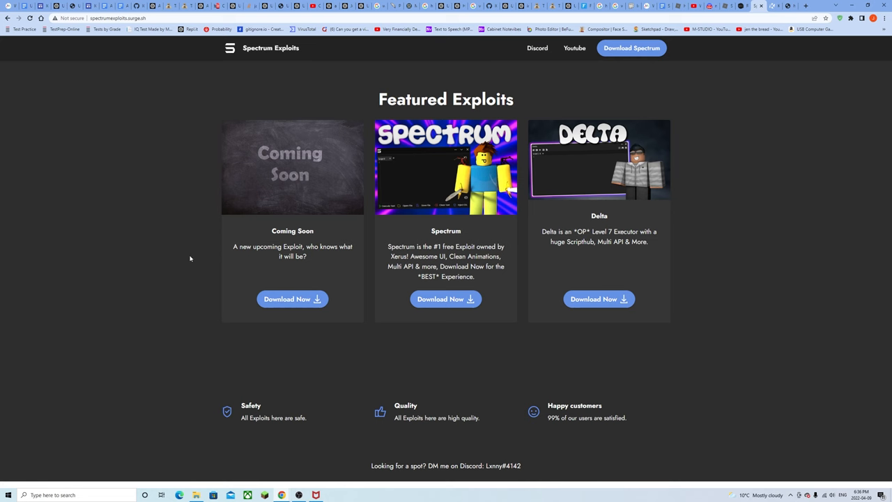
mouse_move(766, 488)
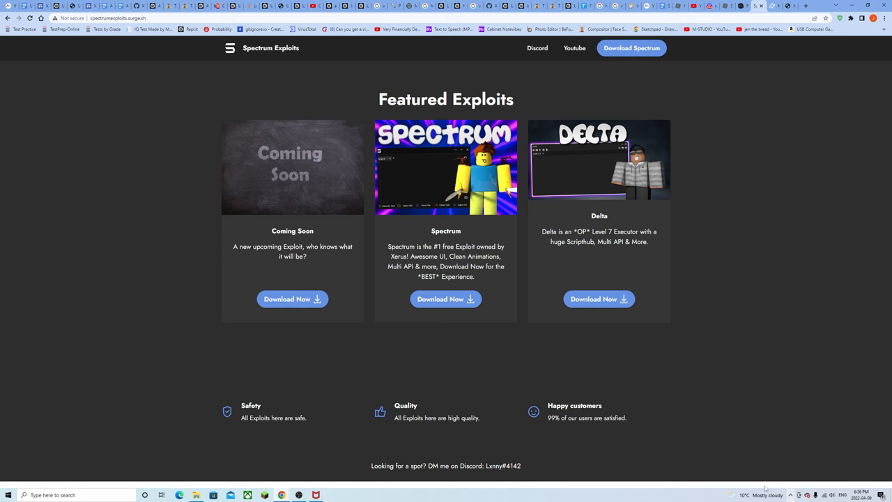
mouse_move(764, 335)
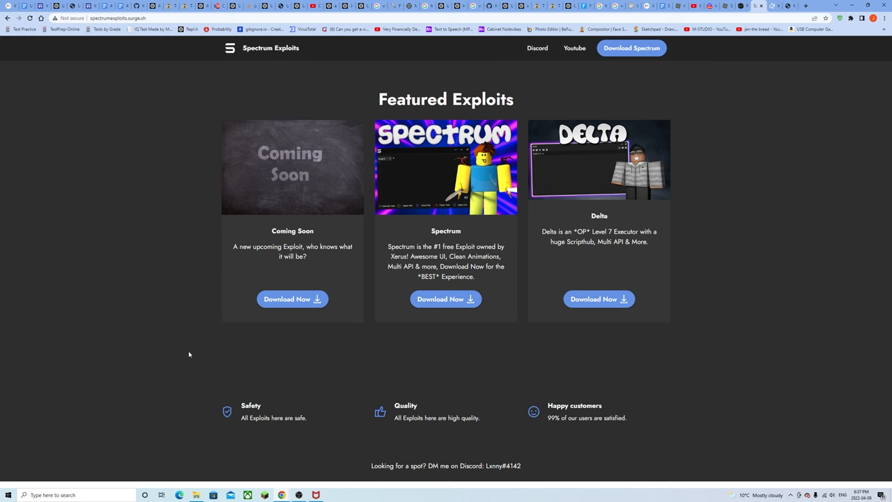
Pass the Linkvertise not-a-robot check and choose Free Access with Ads for Spectrum
left_click(446, 298)
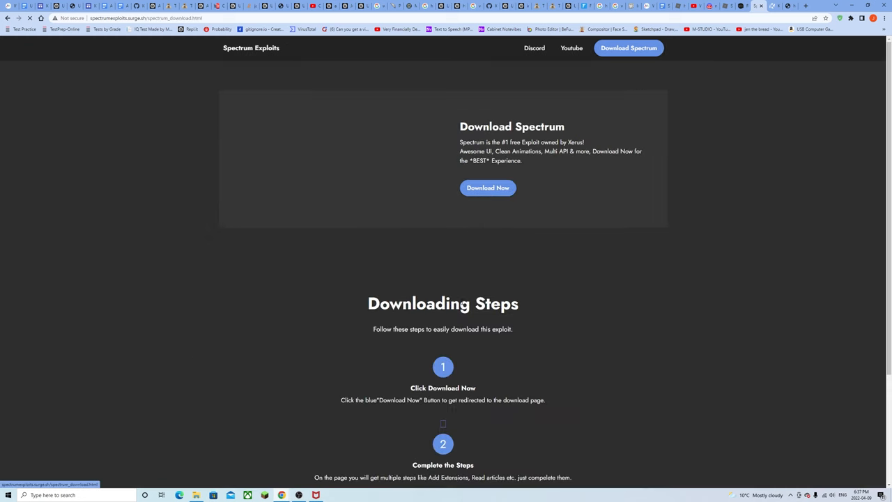
left_click(488, 186)
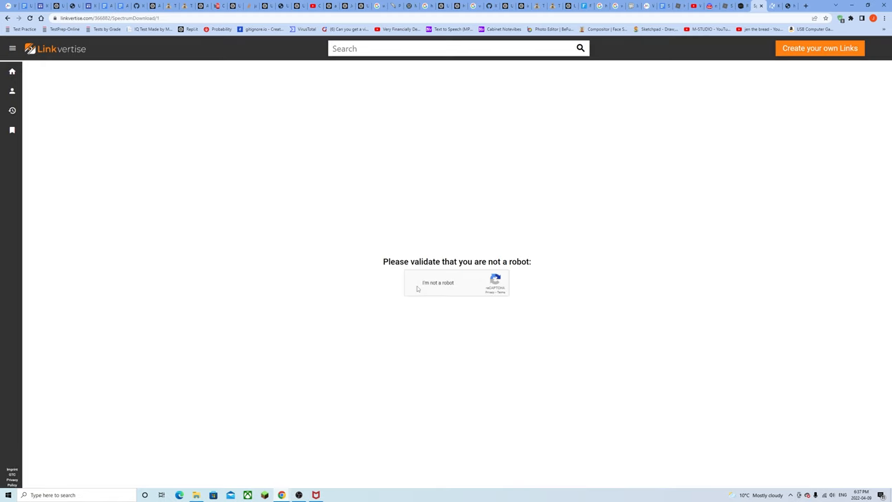
left_click(419, 282)
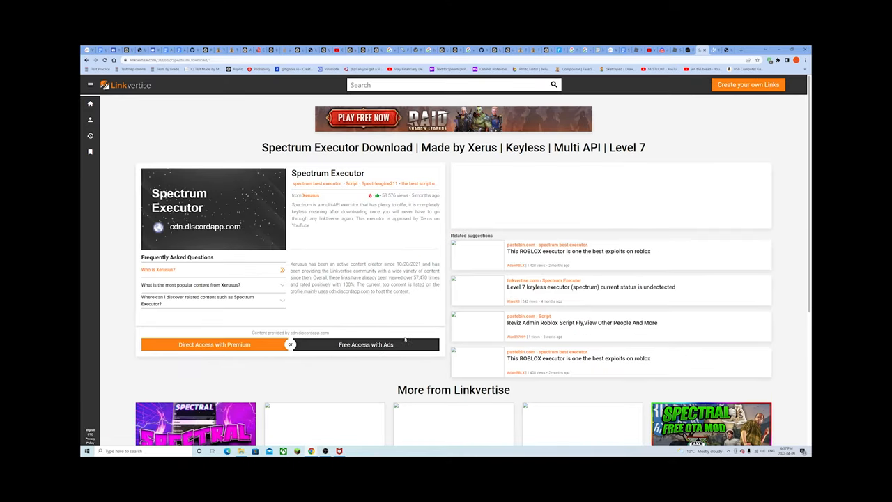
scroll("down", 3)
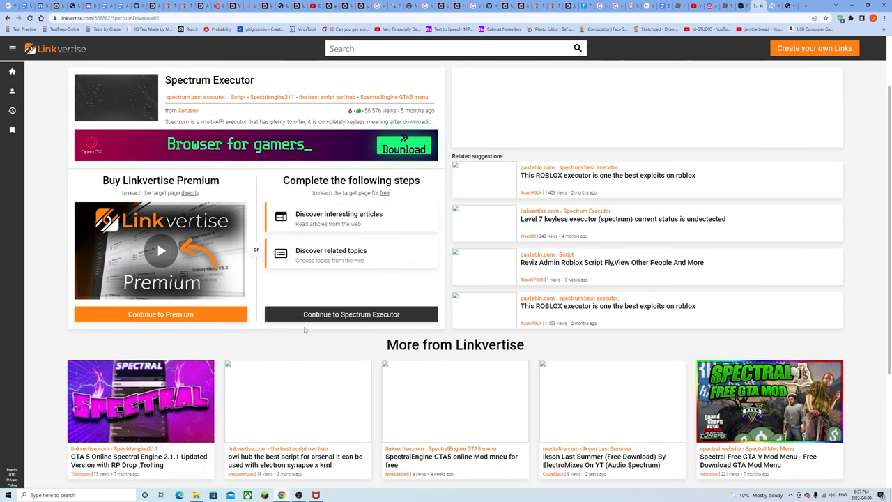
Start the Spectrum Executor download and visit the McAfee-flagged site anyway
left_click(332, 255)
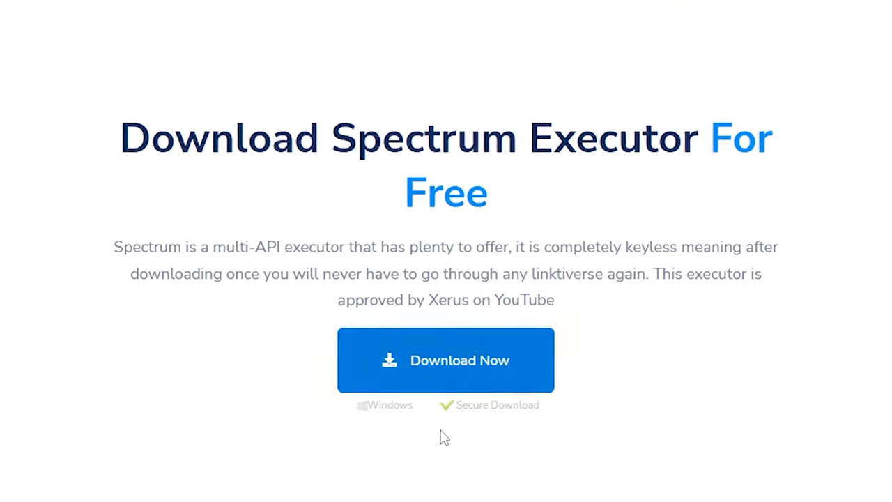
left_click(446, 360)
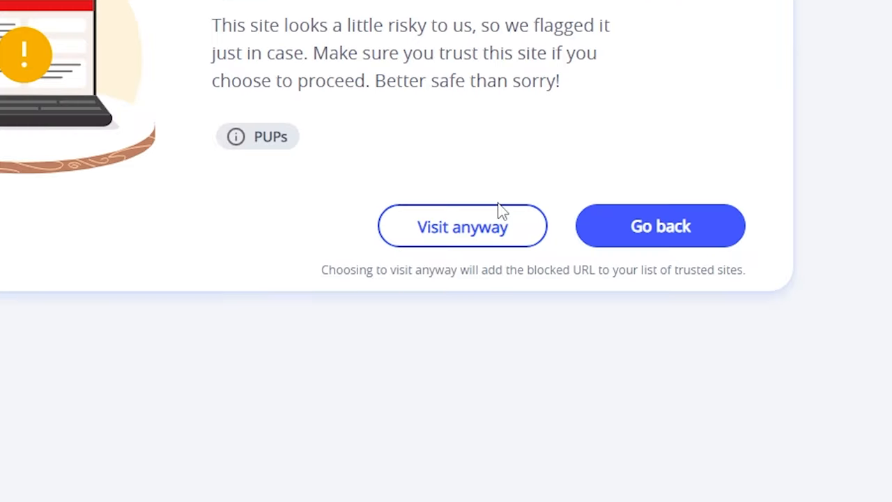
left_click(659, 226)
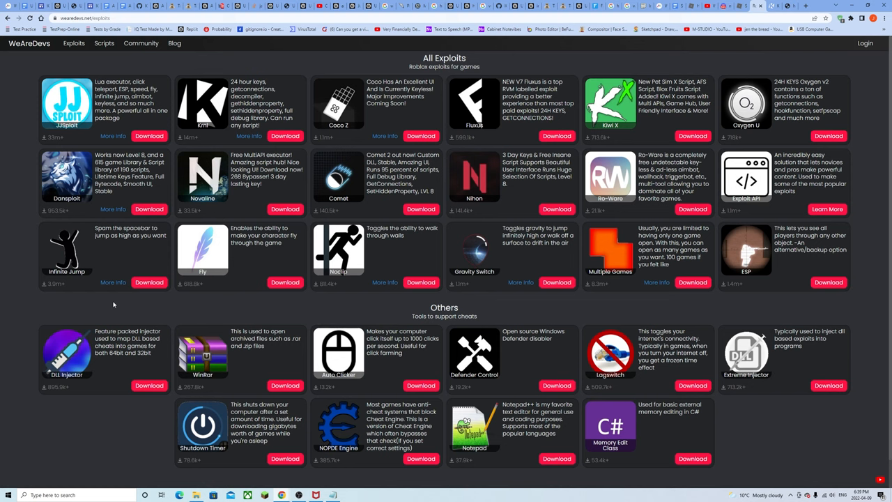
mouse_move(117, 312)
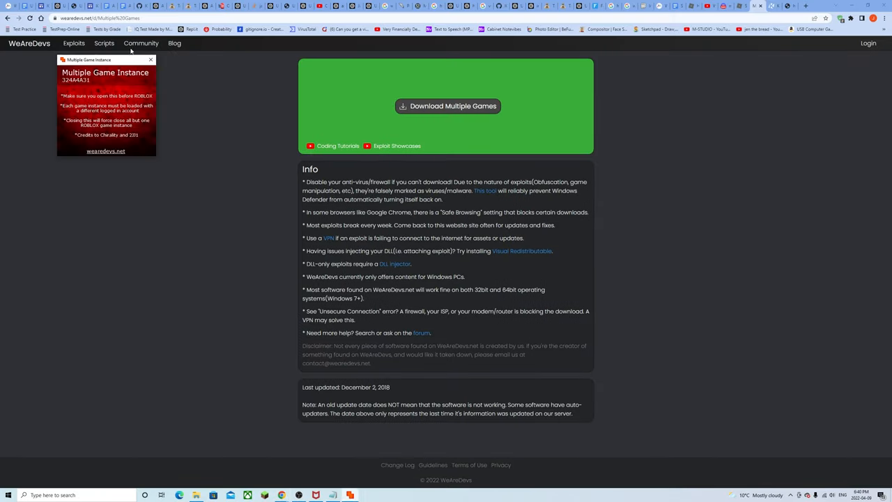
Move the Multiple Game Instance window toward the centre of the screen
left_click_drag(105, 59, 315, 145)
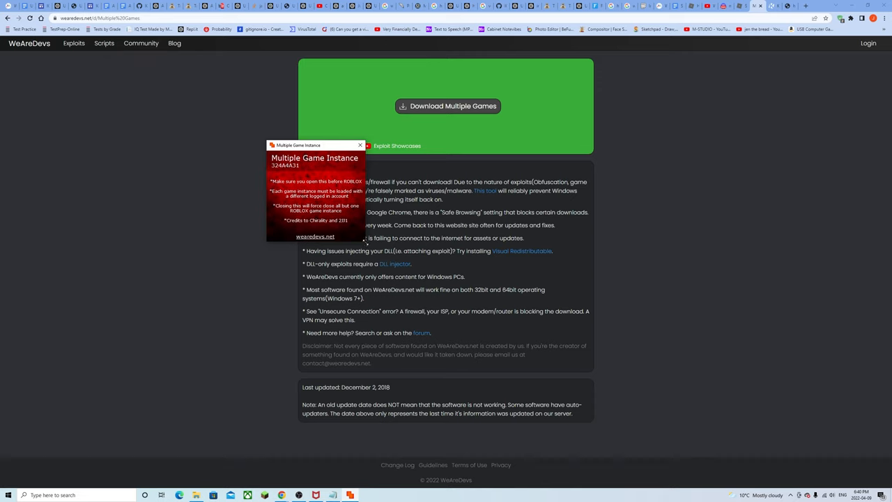
left_click(360, 145)
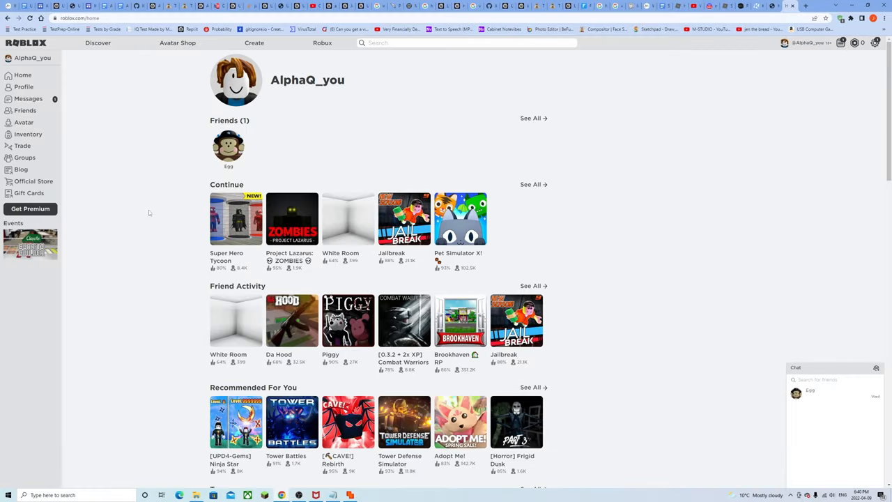
Join a recently played Roblox game, then log out of the current account
left_click(235, 218)
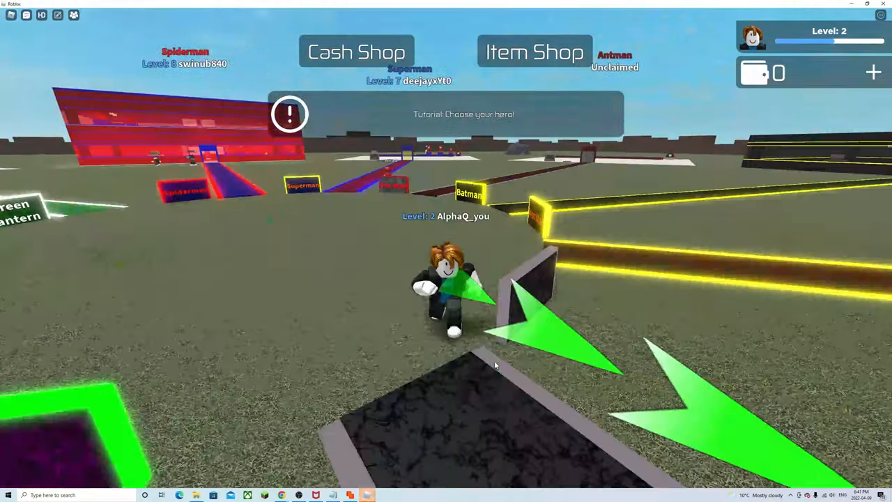
key("Escape")
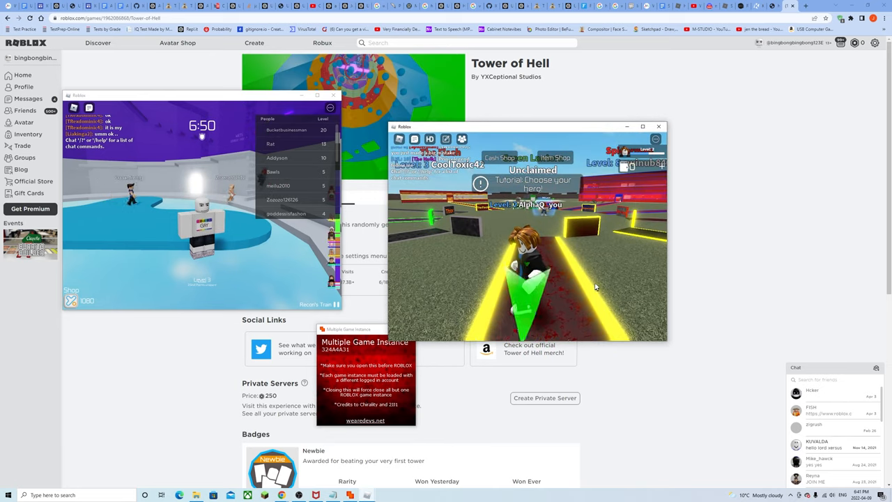
left_click(876, 42)
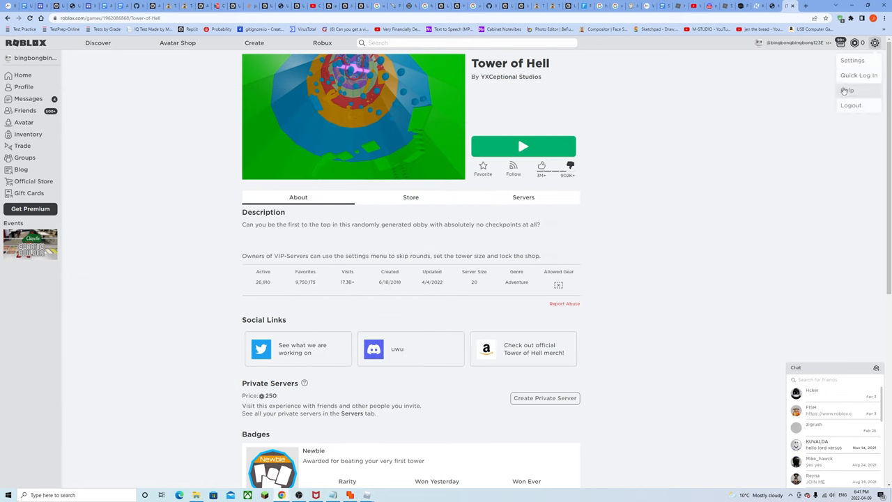
left_click(850, 106)
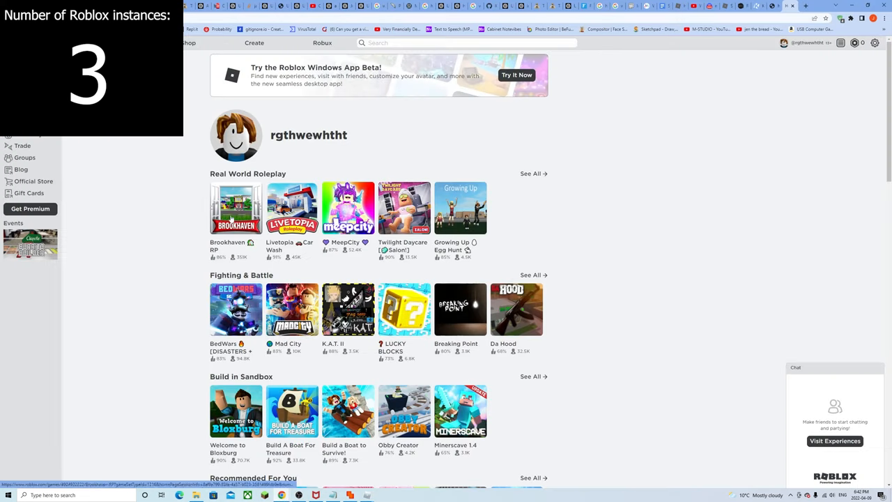
Begin entering another account's credentials on the Roblox login page
type("aa")
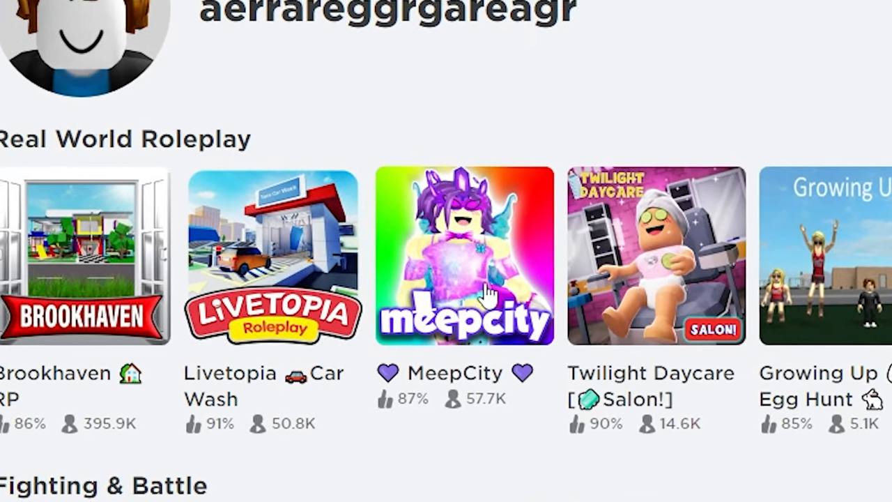
scroll("down", 3)
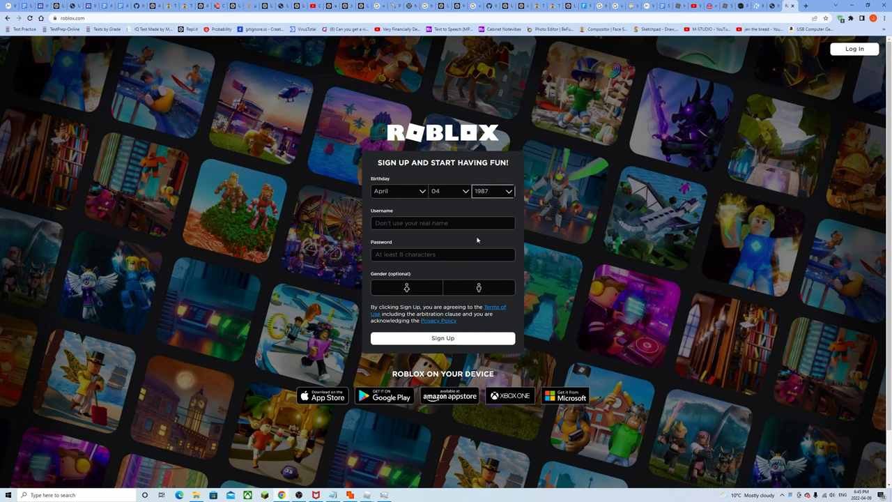
Fill the Roblox sign-up form with a May 20, 1997 birthday, a password and a gender
left_click(443, 339)
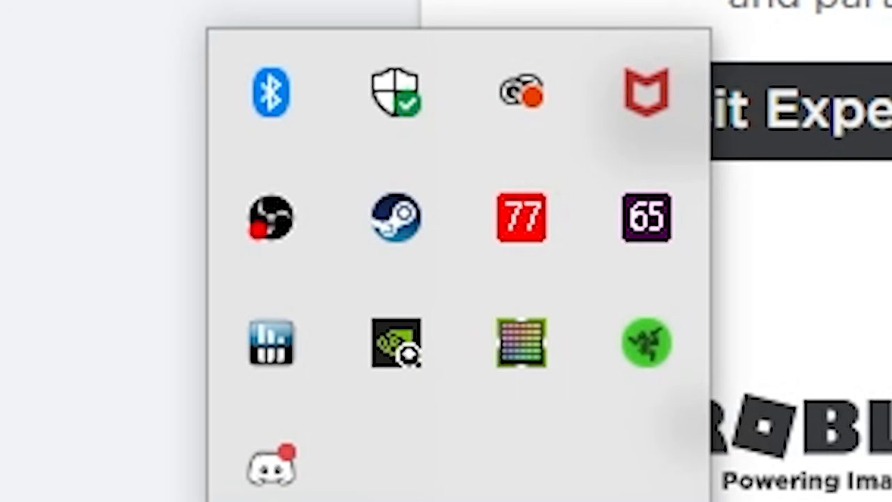
left_click(449, 191)
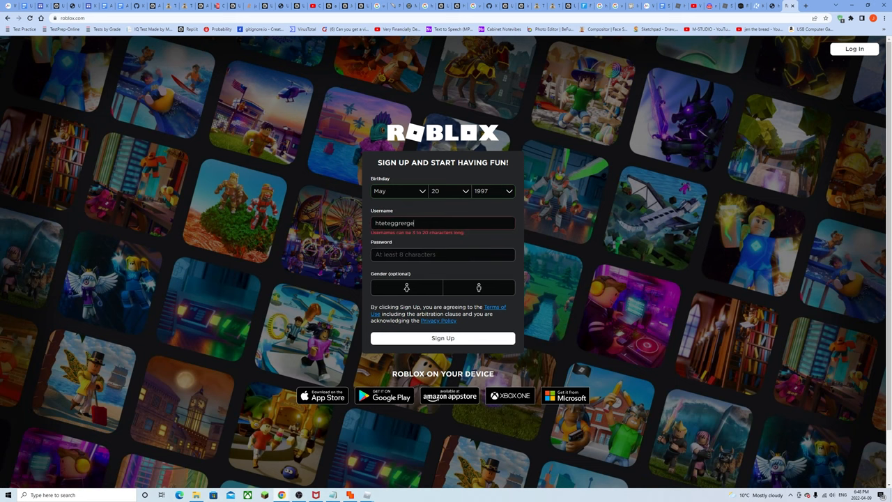
left_click(443, 254)
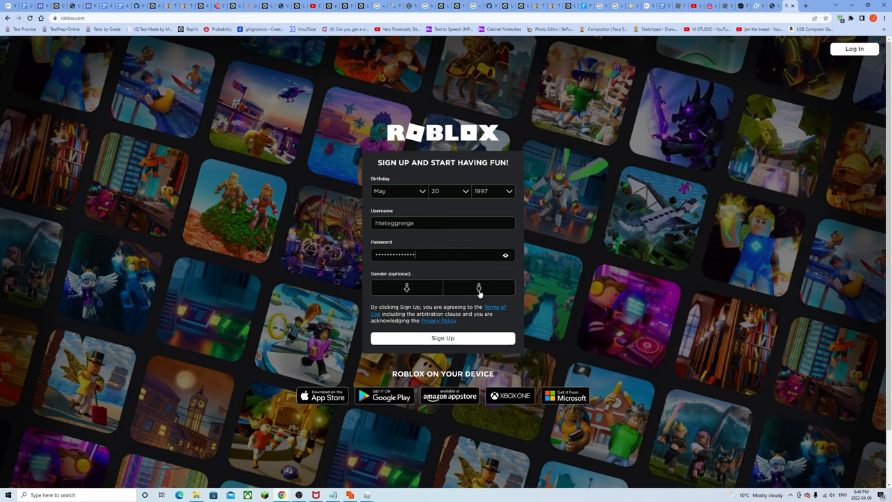
left_click(443, 338)
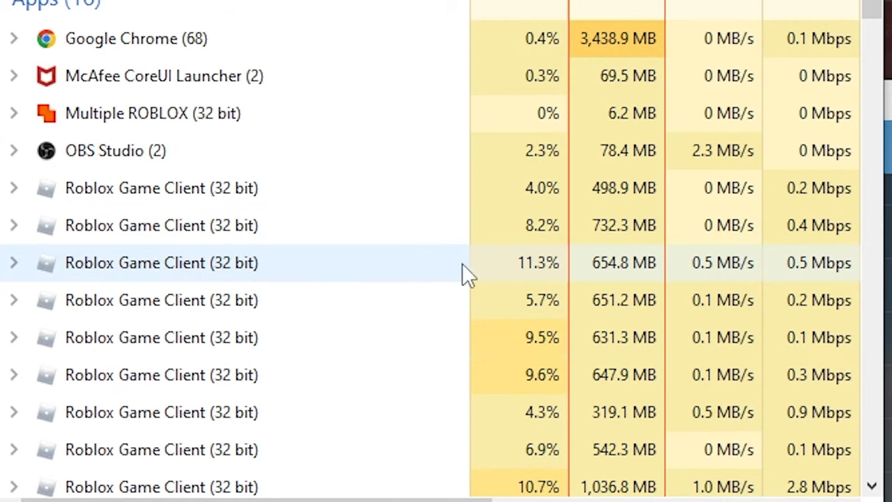
mouse_move(337, 267)
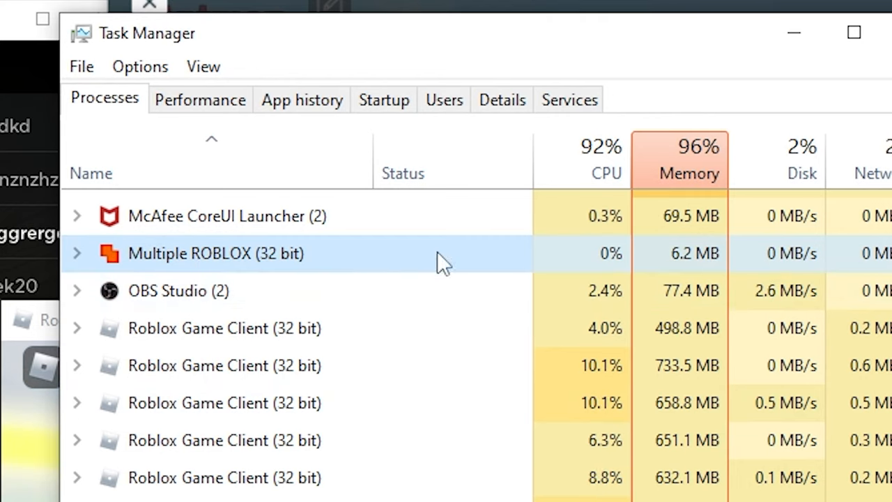
mouse_move(398, 403)
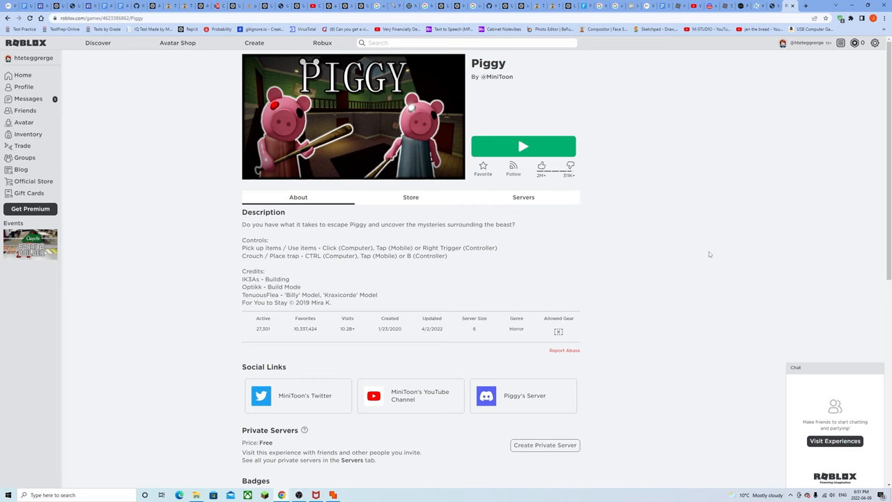
mouse_move(695, 257)
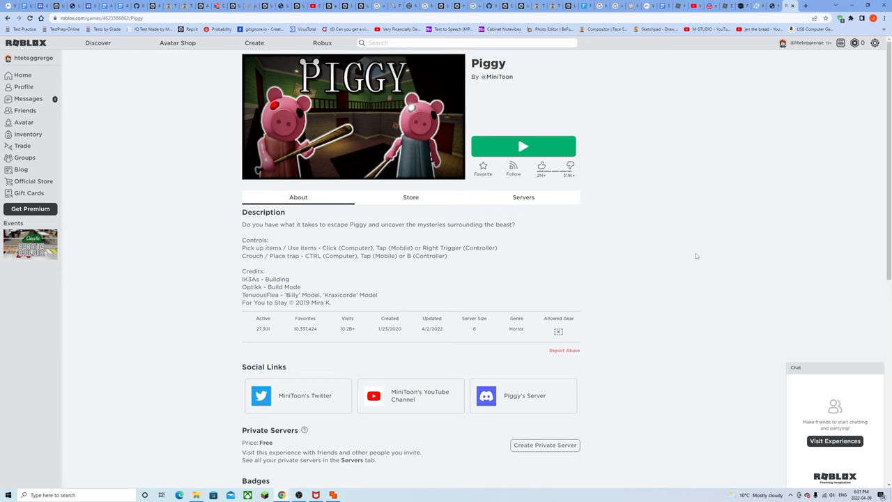
mouse_move(683, 397)
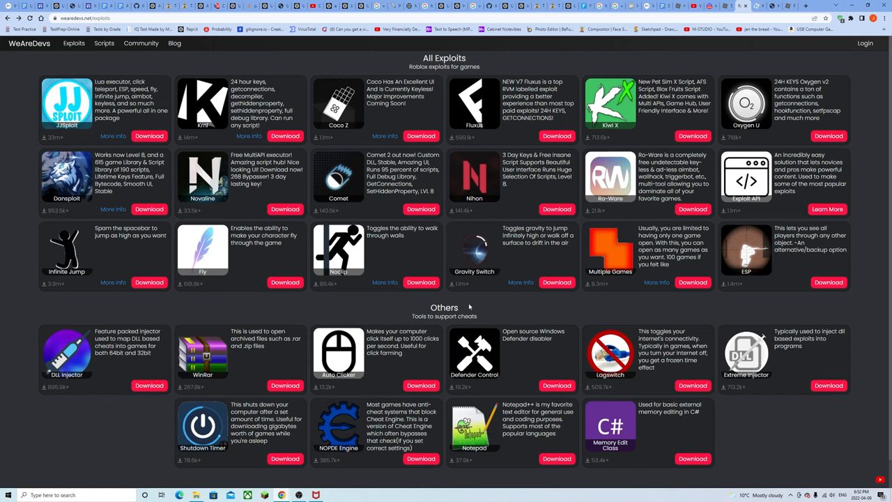
mouse_move(447, 326)
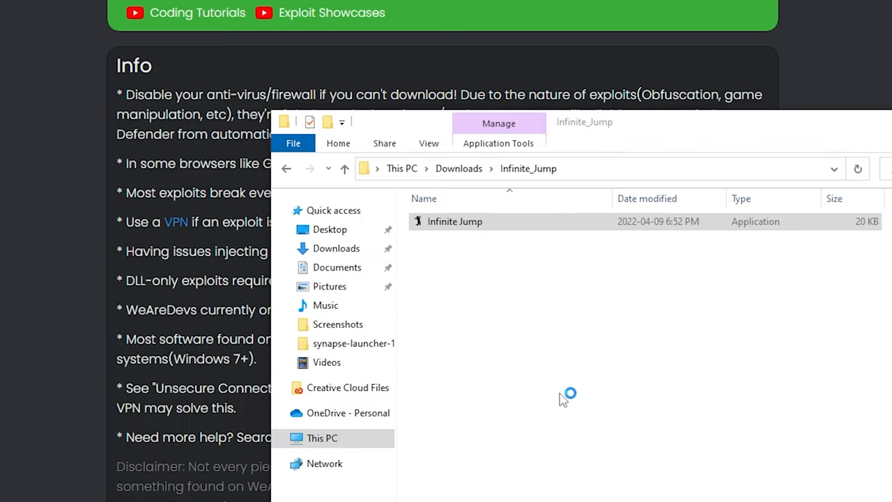
Launch the downloaded infinite_jump file and choose Don't run on the SmartScreen block
double_click(454, 220)
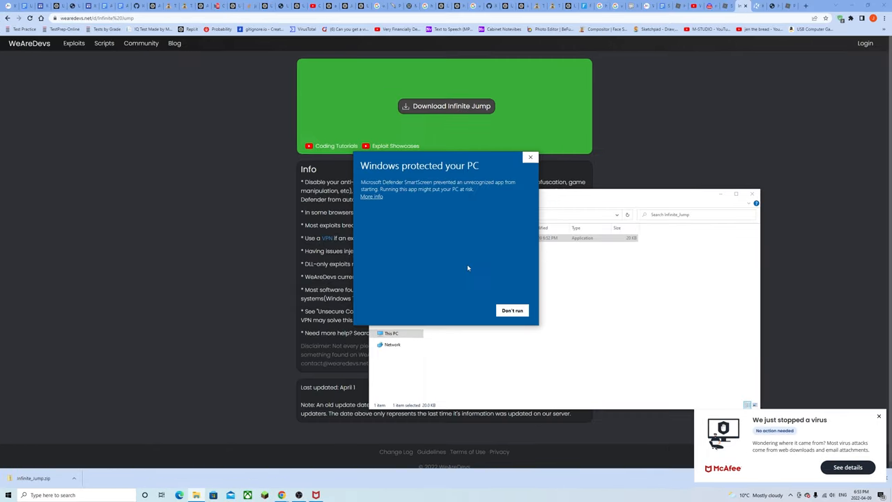
mouse_move(465, 258)
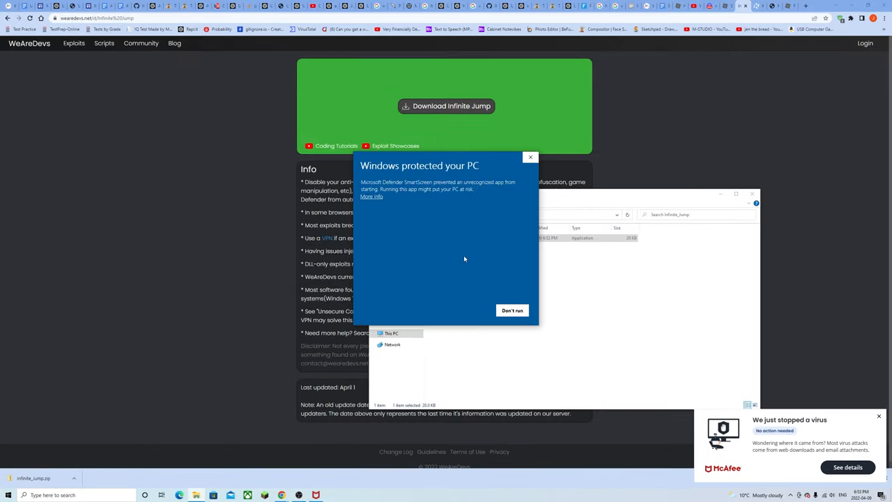
mouse_move(463, 268)
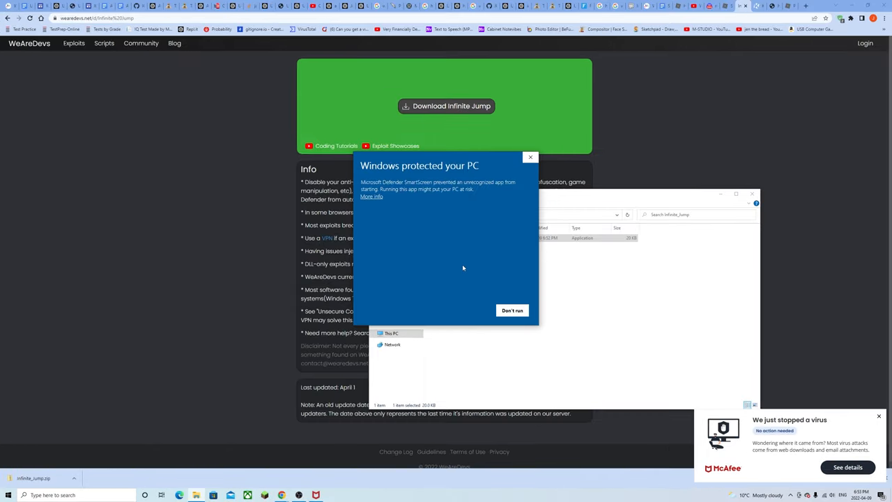
left_click(371, 196)
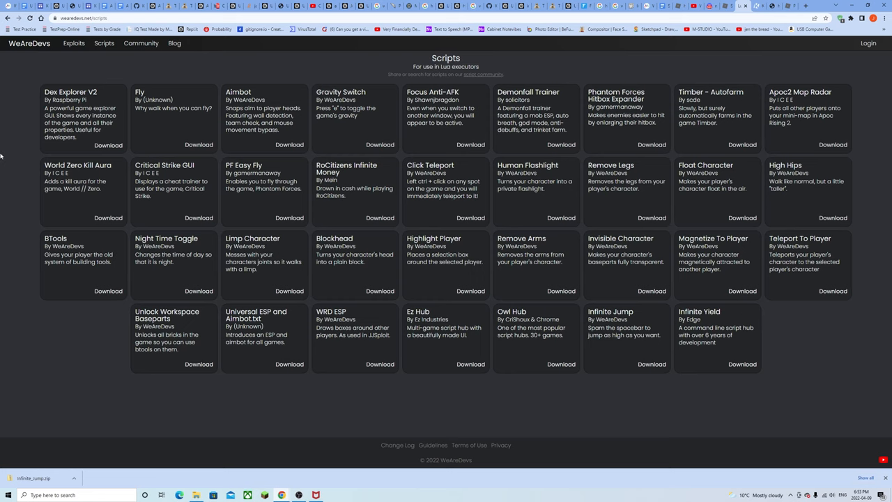
Switch from the Scripts list to the WeAreDevs Community forum
left_click(141, 44)
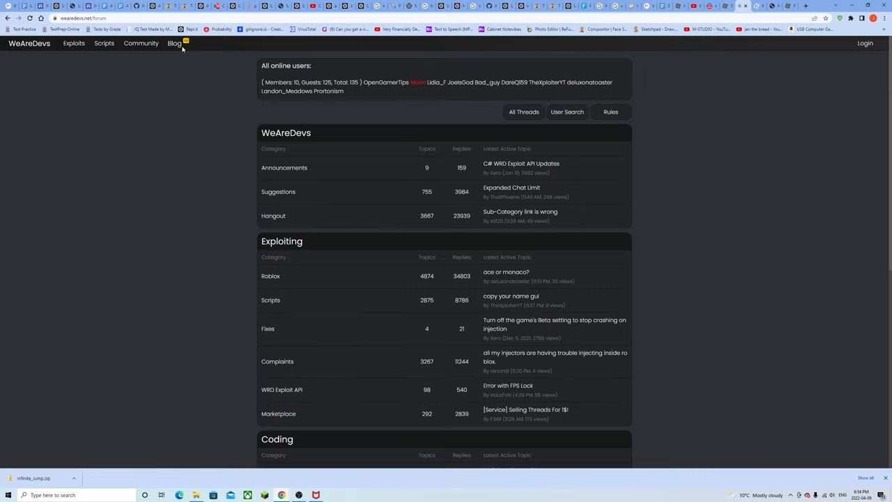
mouse_move(176, 44)
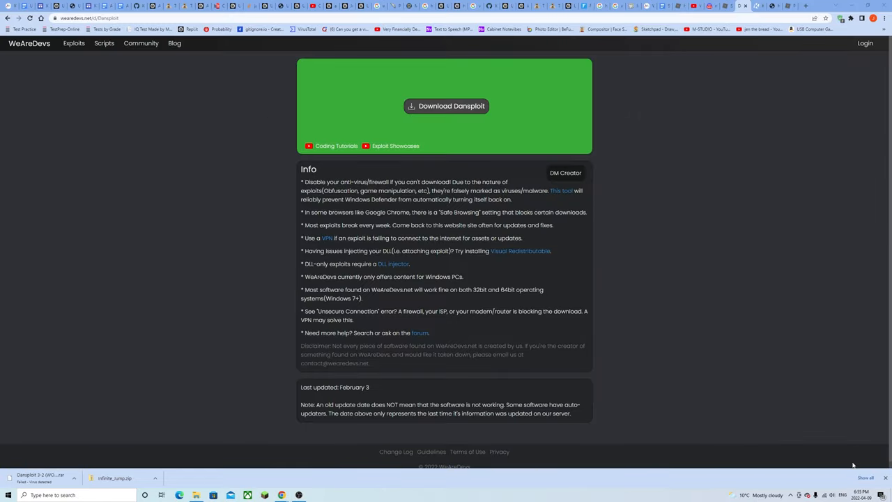
Download Dansploit and Kiwi X from the WeAreDevs exploit list
left_click(72, 41)
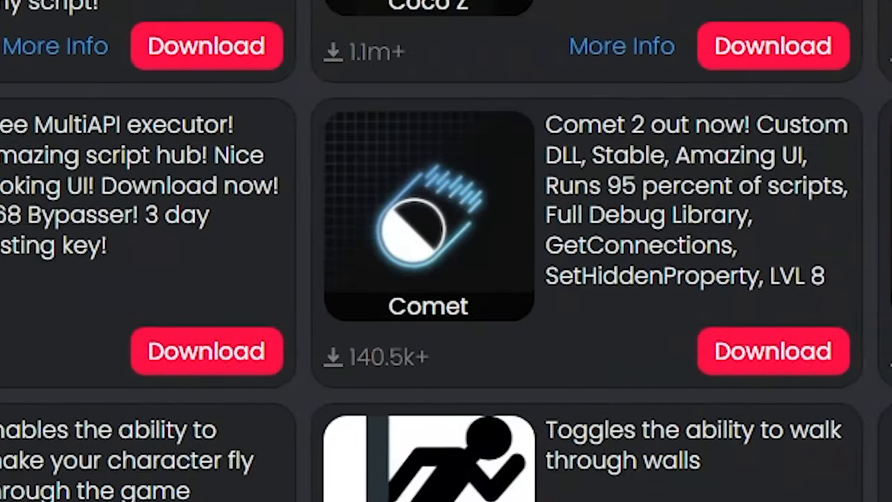
scroll("down", 3)
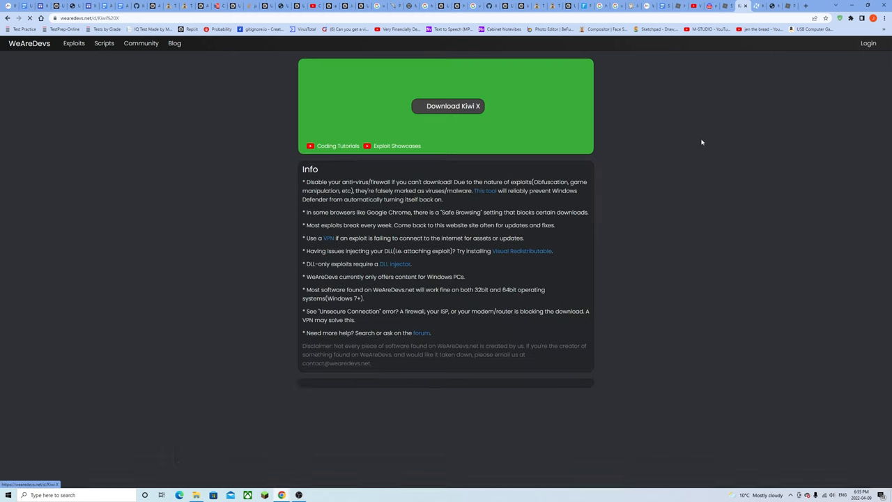
left_click(446, 106)
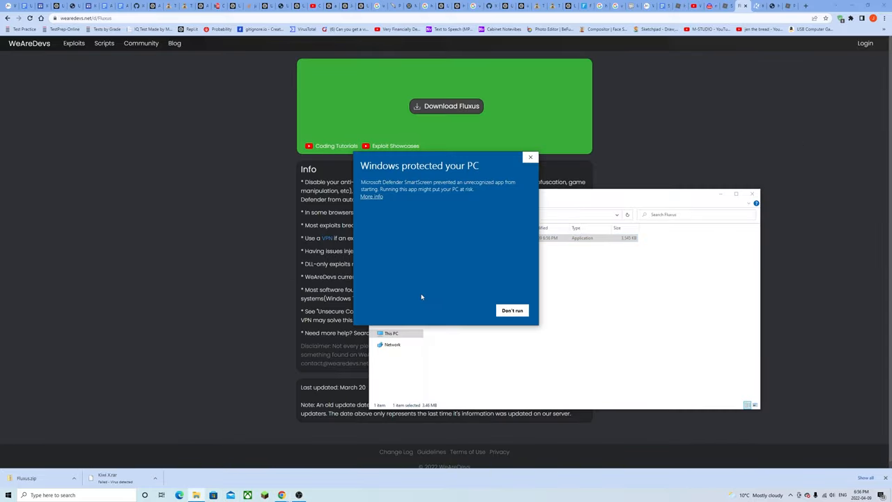
mouse_move(420, 293)
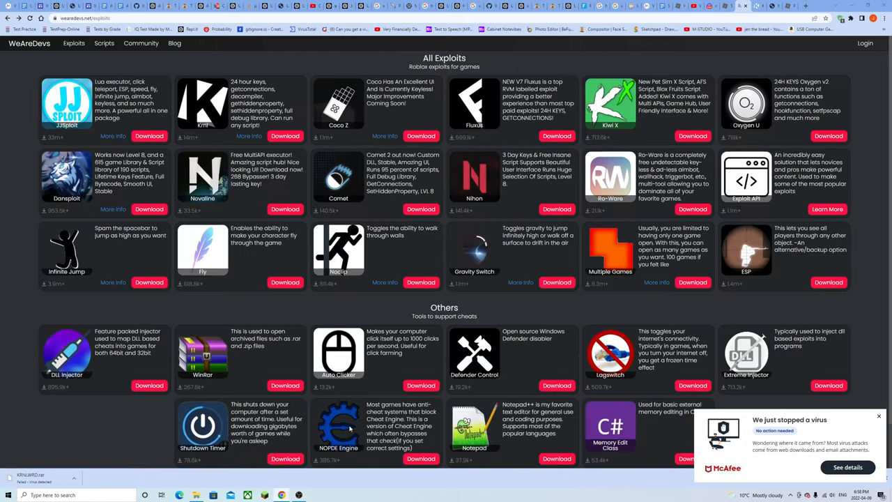
mouse_move(820, 433)
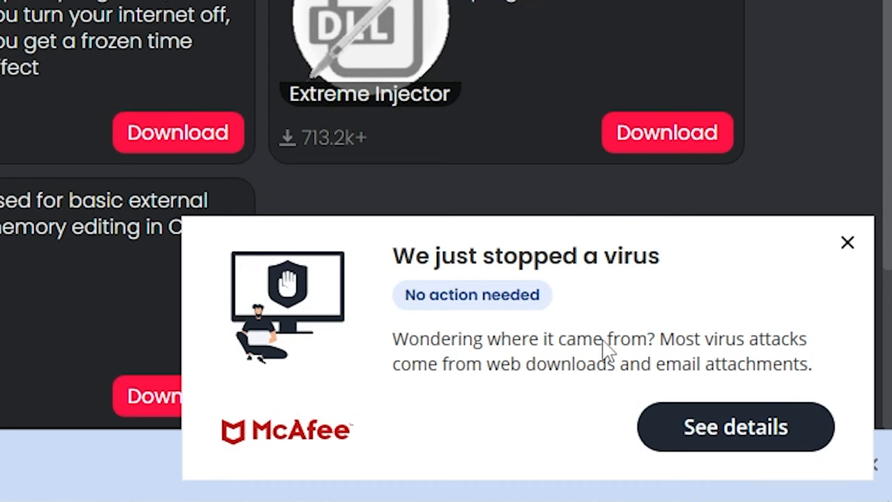
Dismiss McAfee's 'We just stopped a virus' notification
left_click(847, 243)
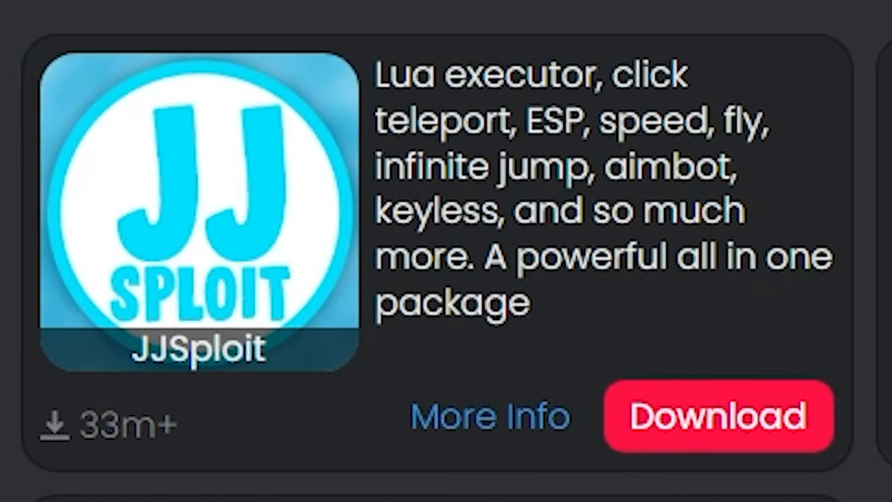
View the JJSploit details page and read through its Instructions and FAQ
left_click(718, 416)
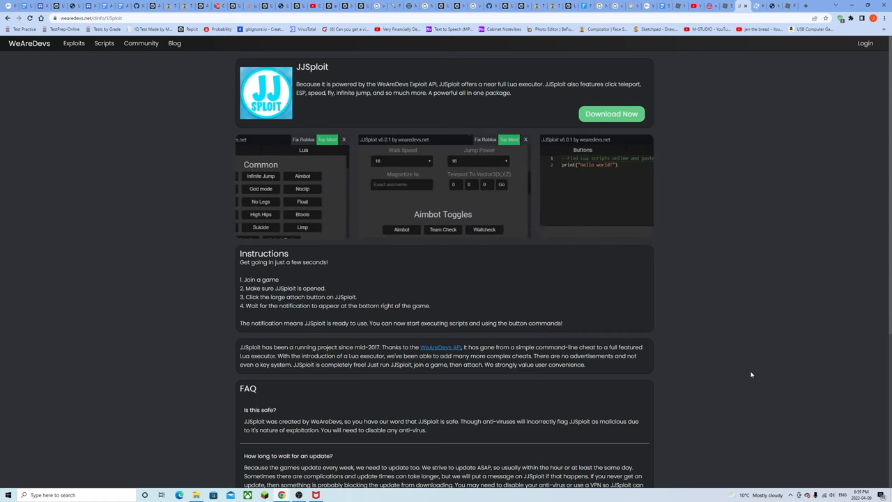
scroll("down", 3)
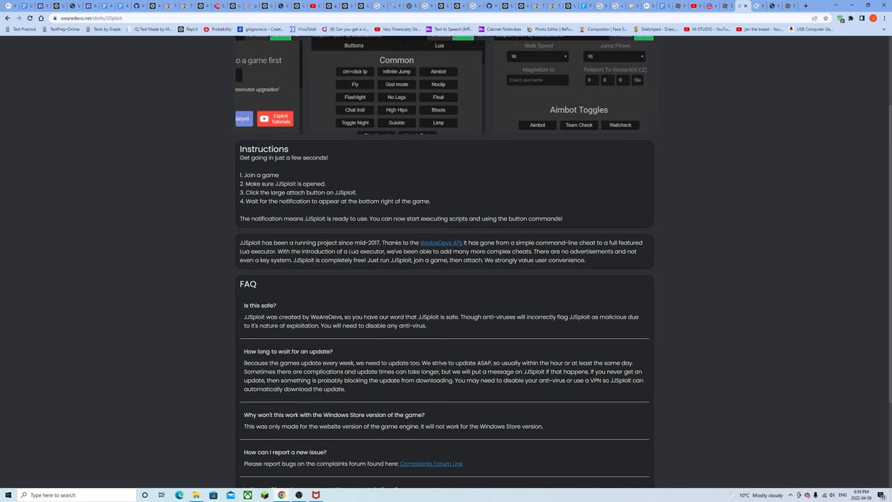
double_click(301, 326)
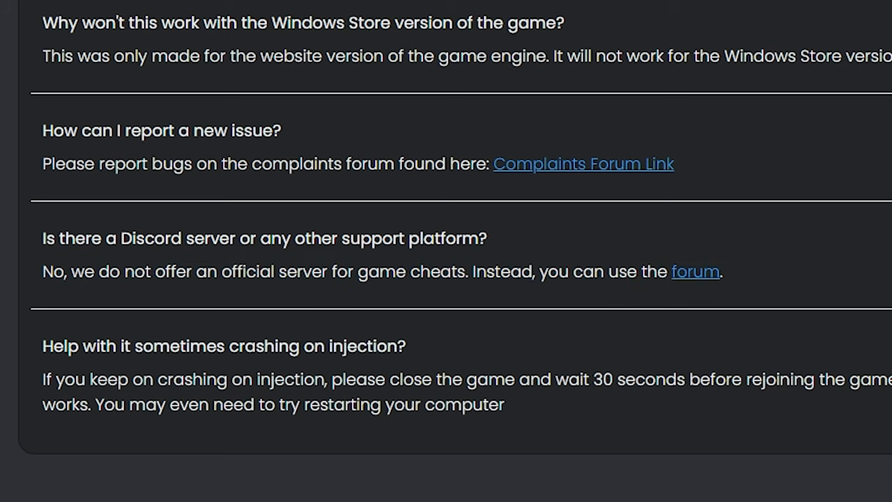
mouse_move(31, 249)
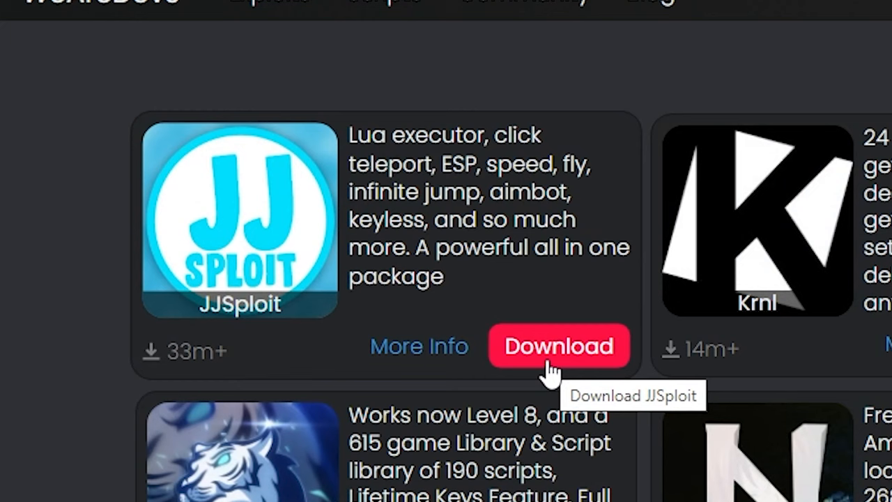
Start the JJSploit download from its card on the All Exploits page
left_click(558, 346)
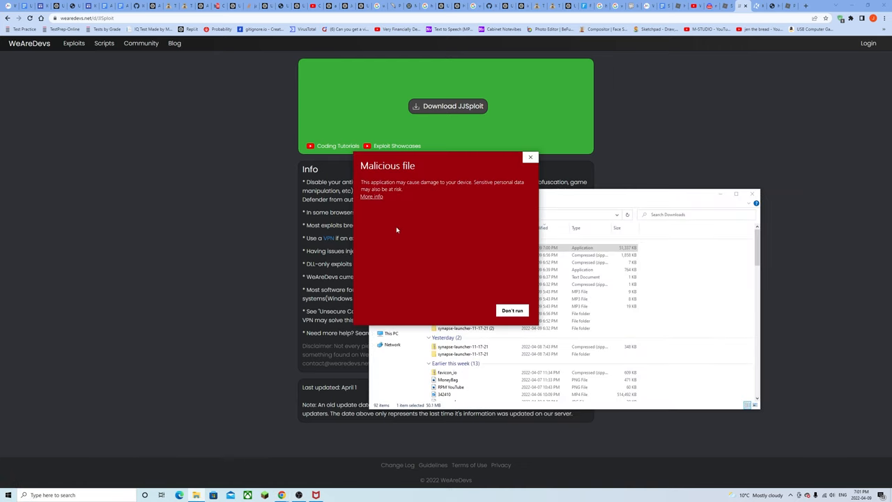
Run the SmartScreen-flagged JJSploit file anyway and close the 'can't run on your PC' message
left_click(513, 309)
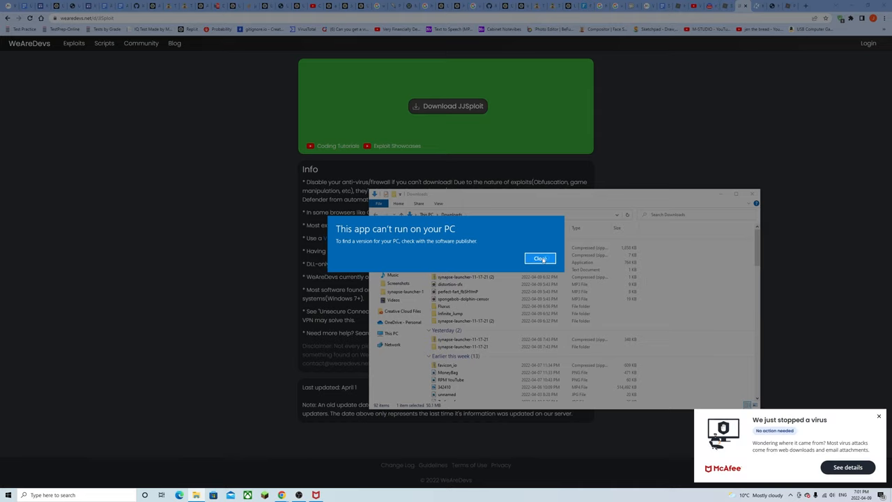
left_click(541, 258)
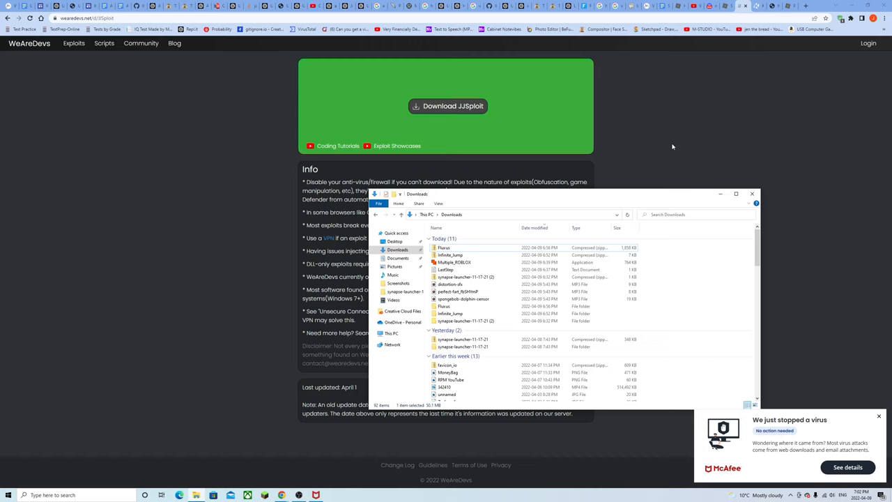
mouse_move(706, 176)
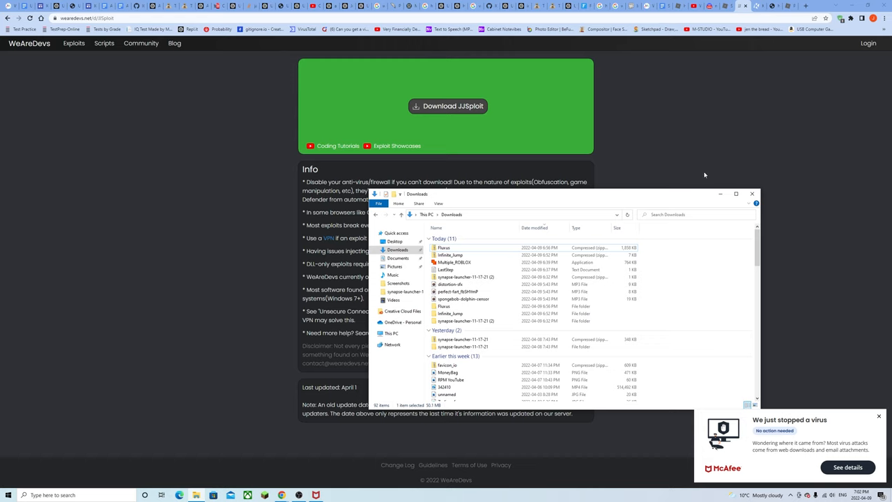
mouse_move(673, 206)
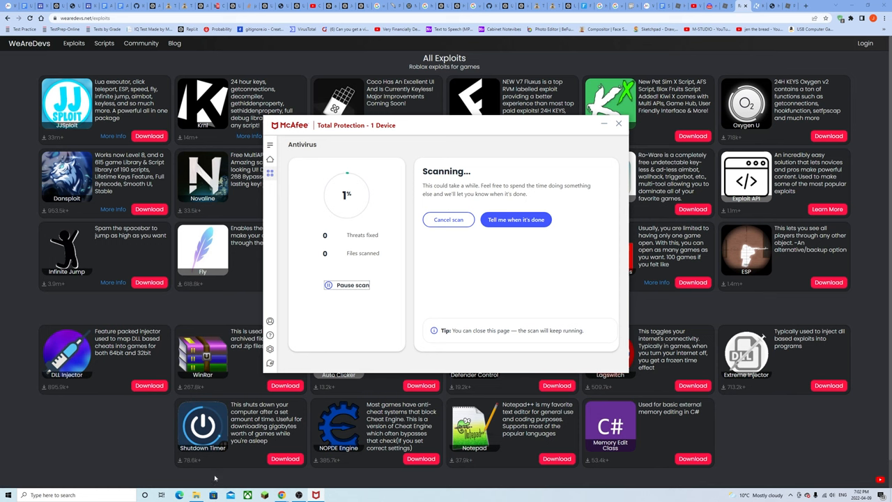
mouse_move(100, 436)
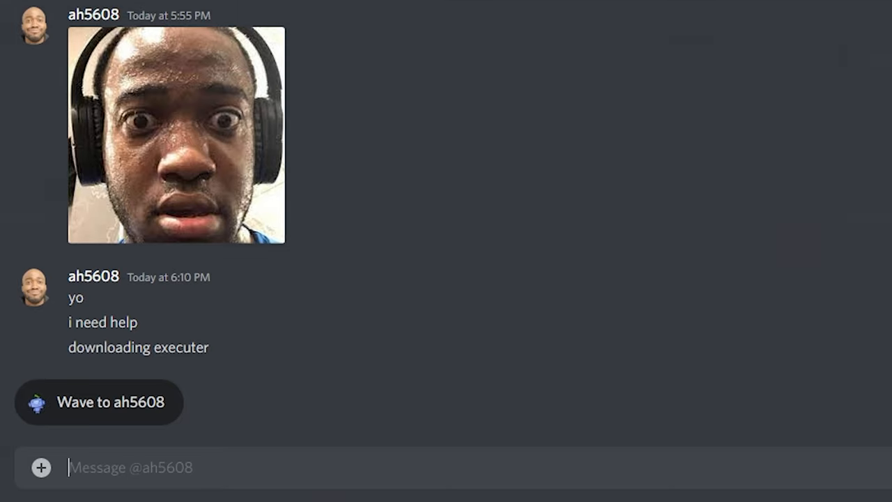
Reply ':no' to the Discord DM asking for executor download help
type(":no")
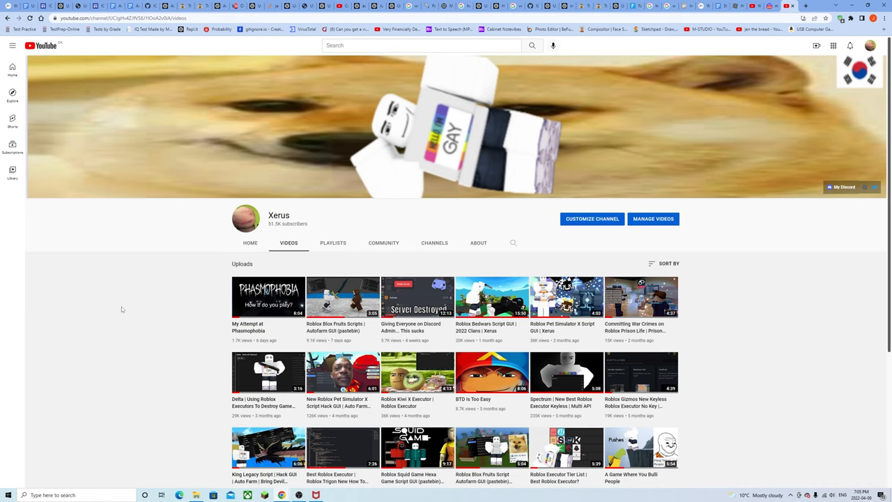
mouse_move(159, 386)
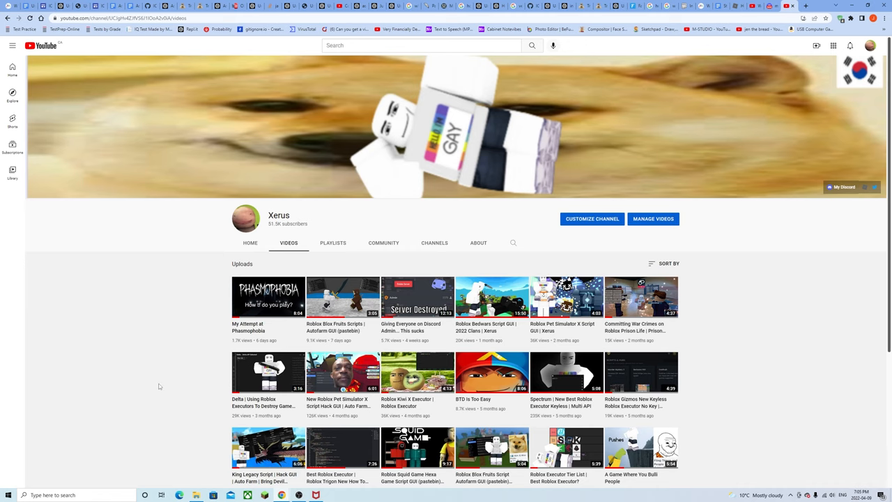